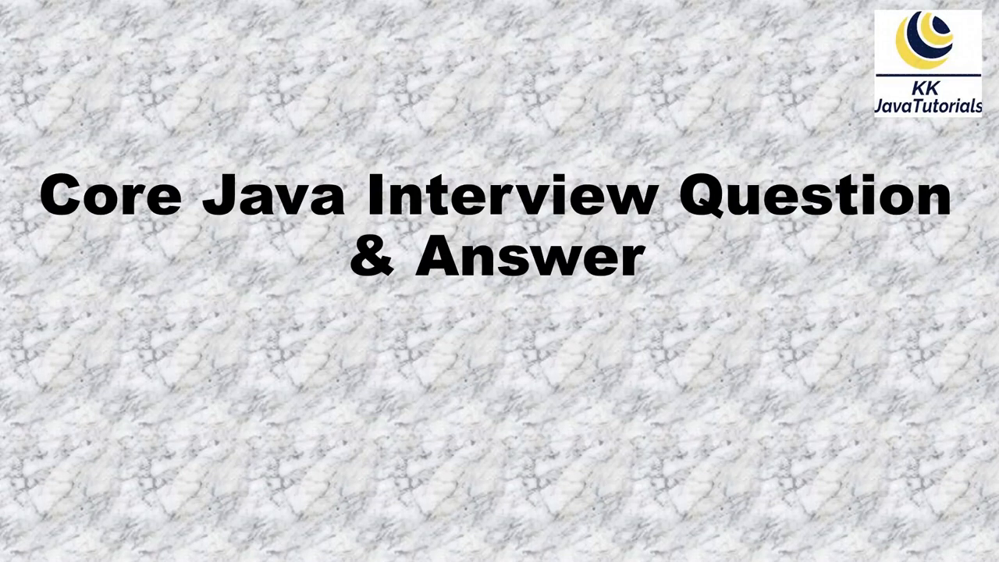
{"action": "mouse_move", "coordinate": [481, 216]}
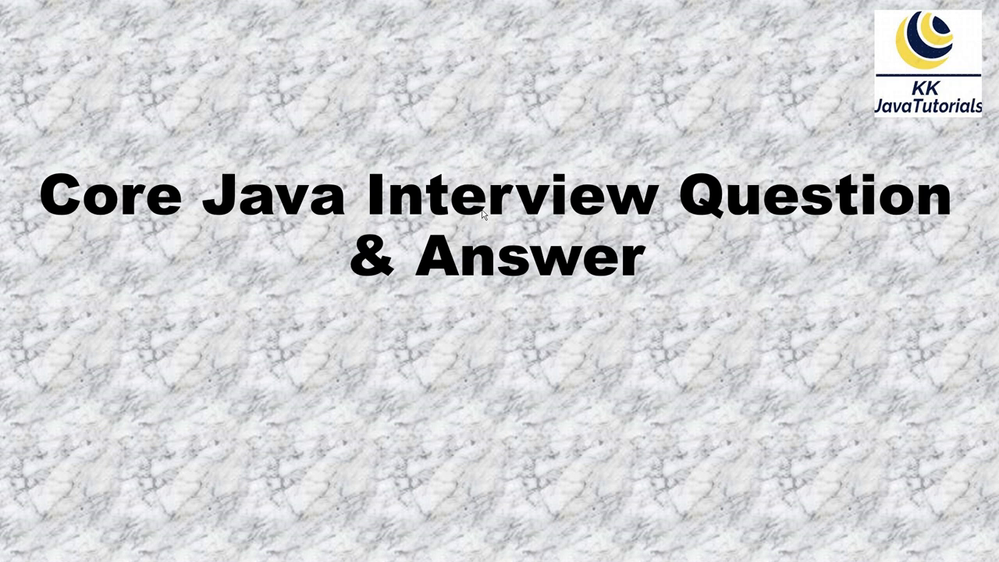